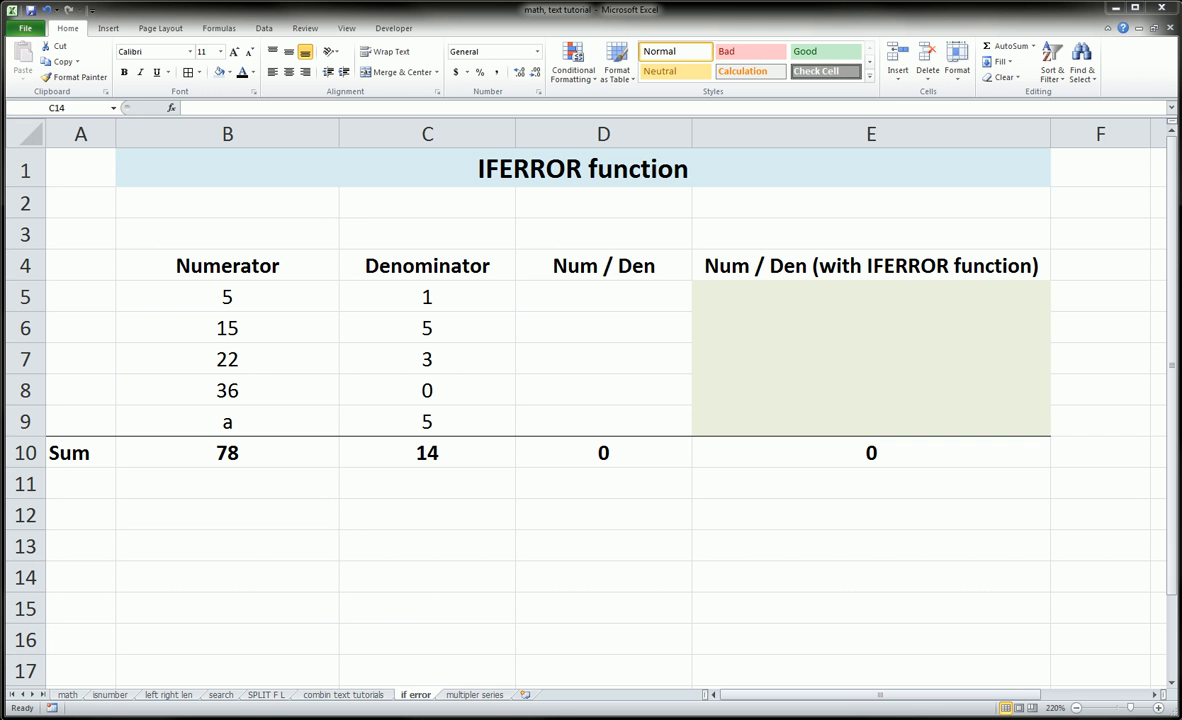
pyautogui.moveTo(318, 290)
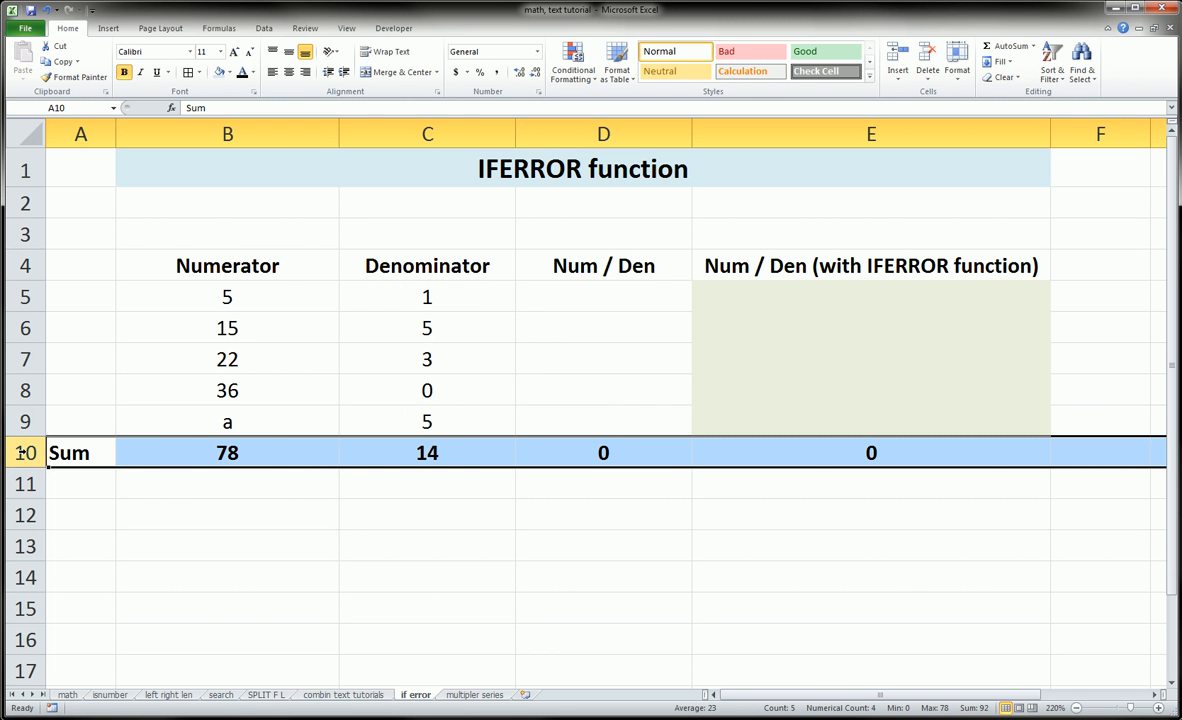
# - Enter the division formula =B5/C5 in D5
pyautogui.moveTo(198, 297); pyautogui.dragTo(188, 422)
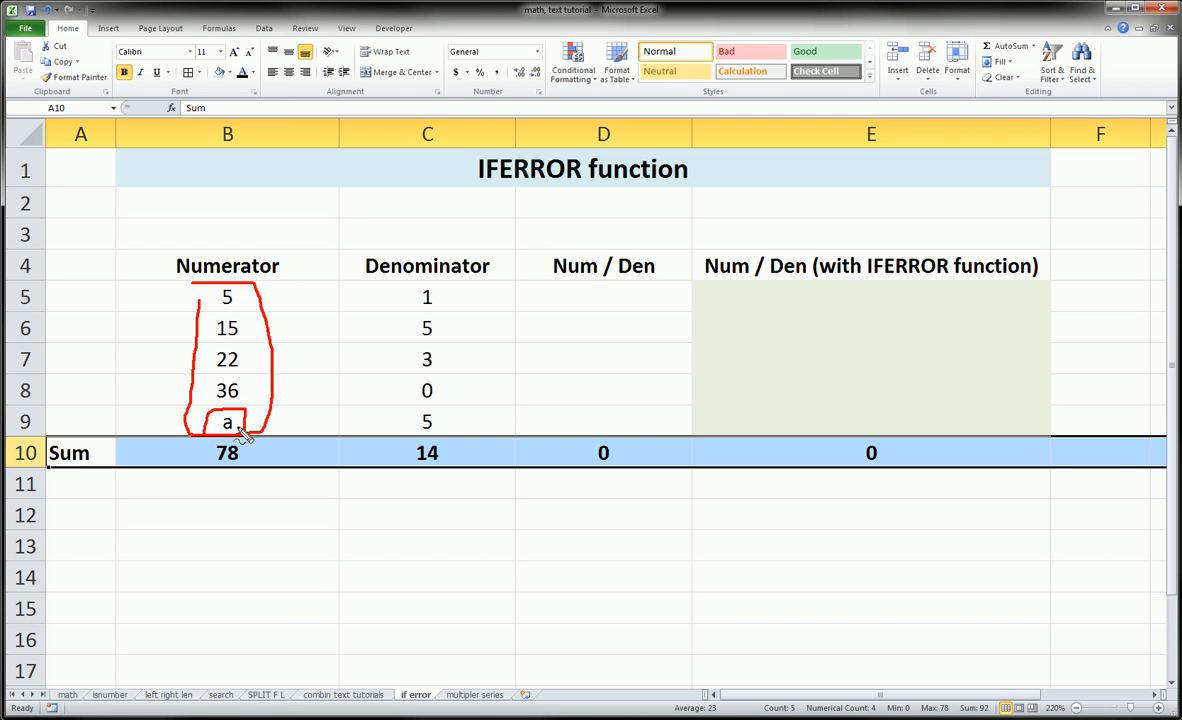
pyautogui.moveTo(205, 450)
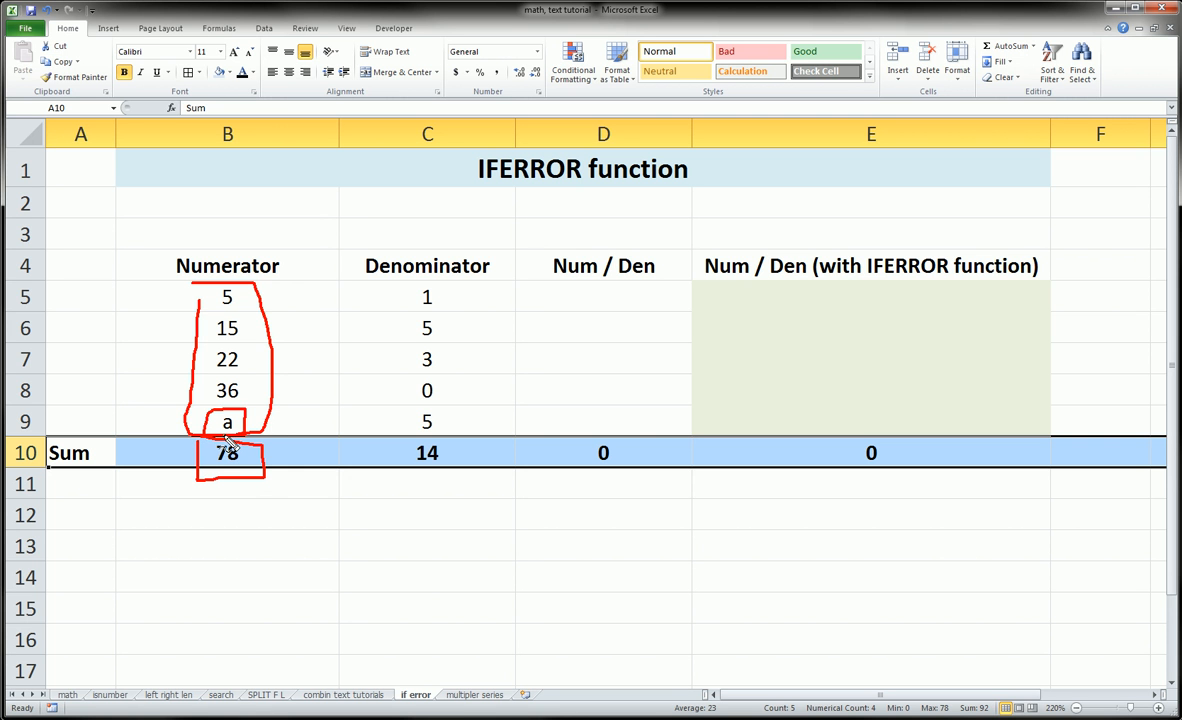
pyautogui.moveTo(237, 388)
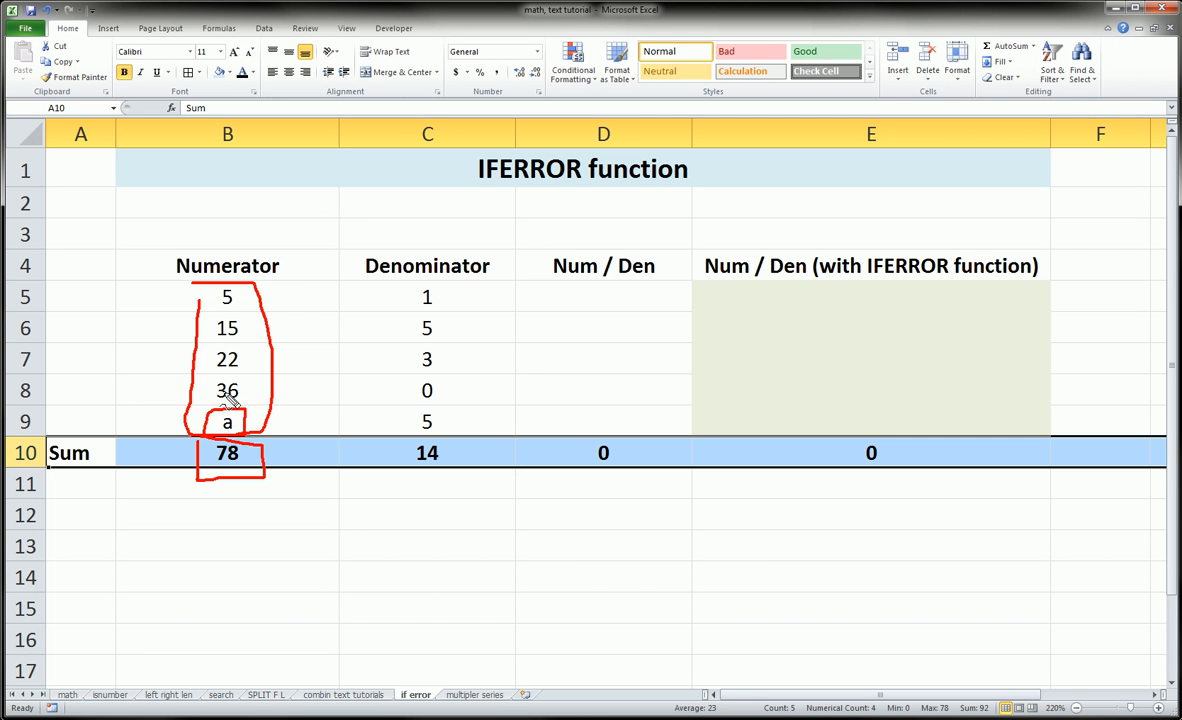
pyautogui.moveTo(244, 440)
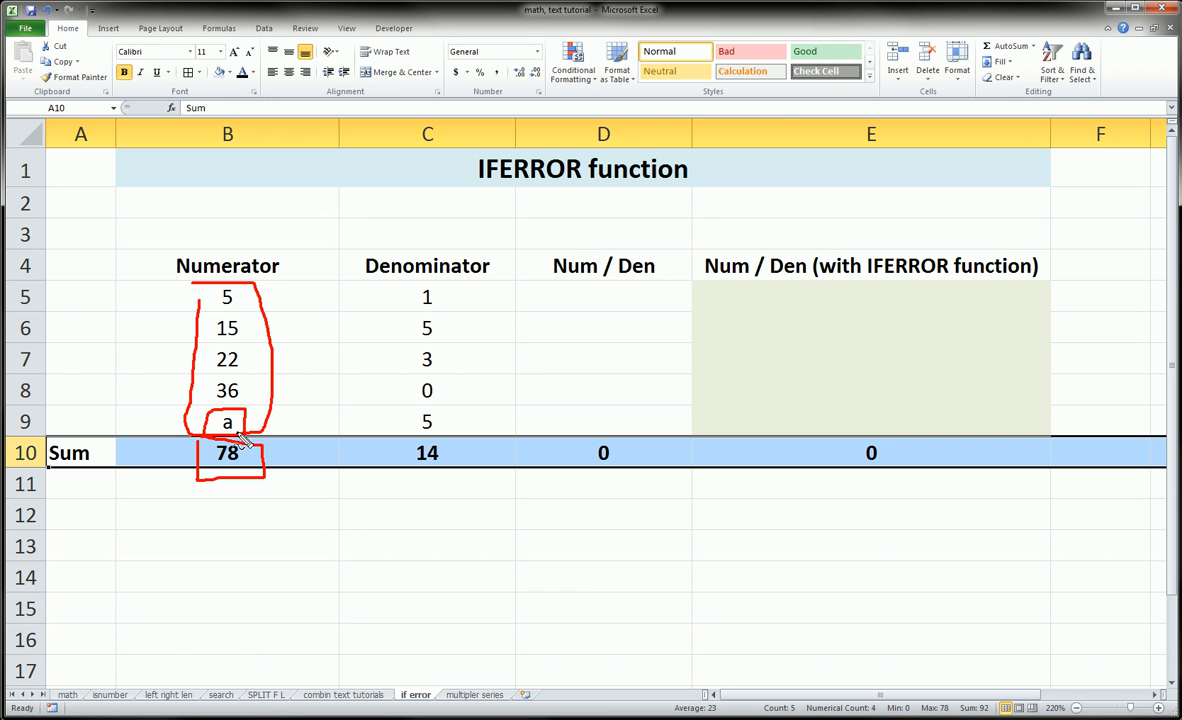
pyautogui.moveTo(218, 310)
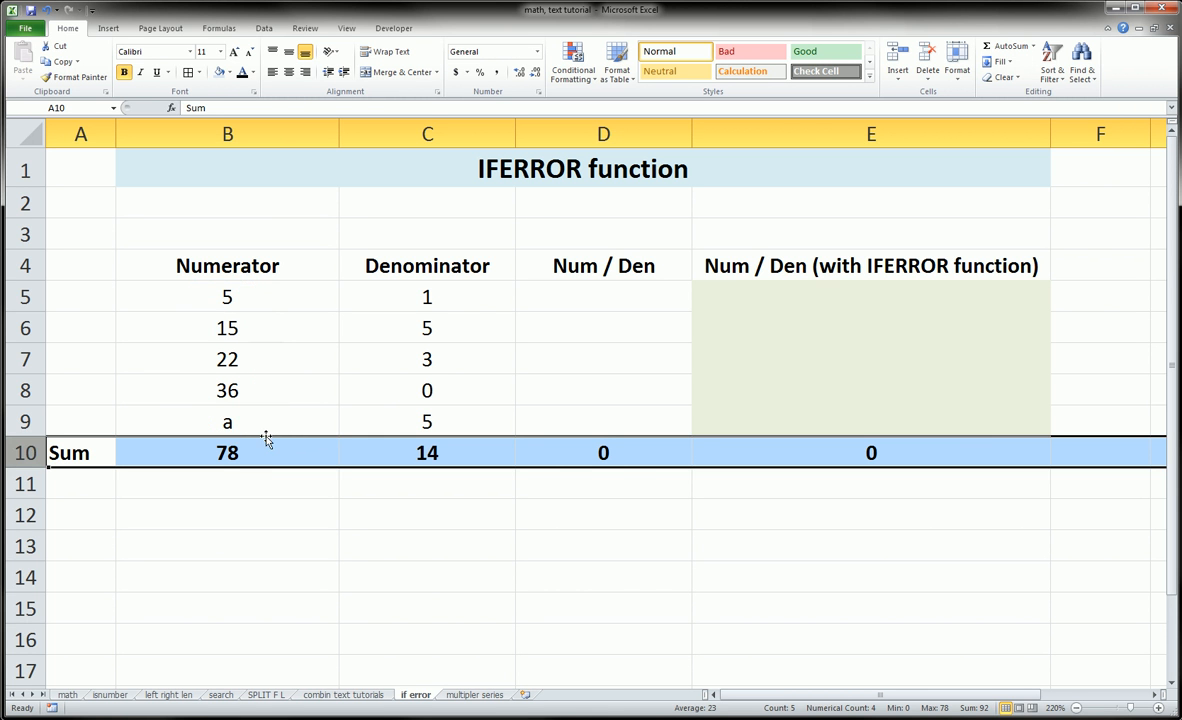
pyautogui.click(227, 296)
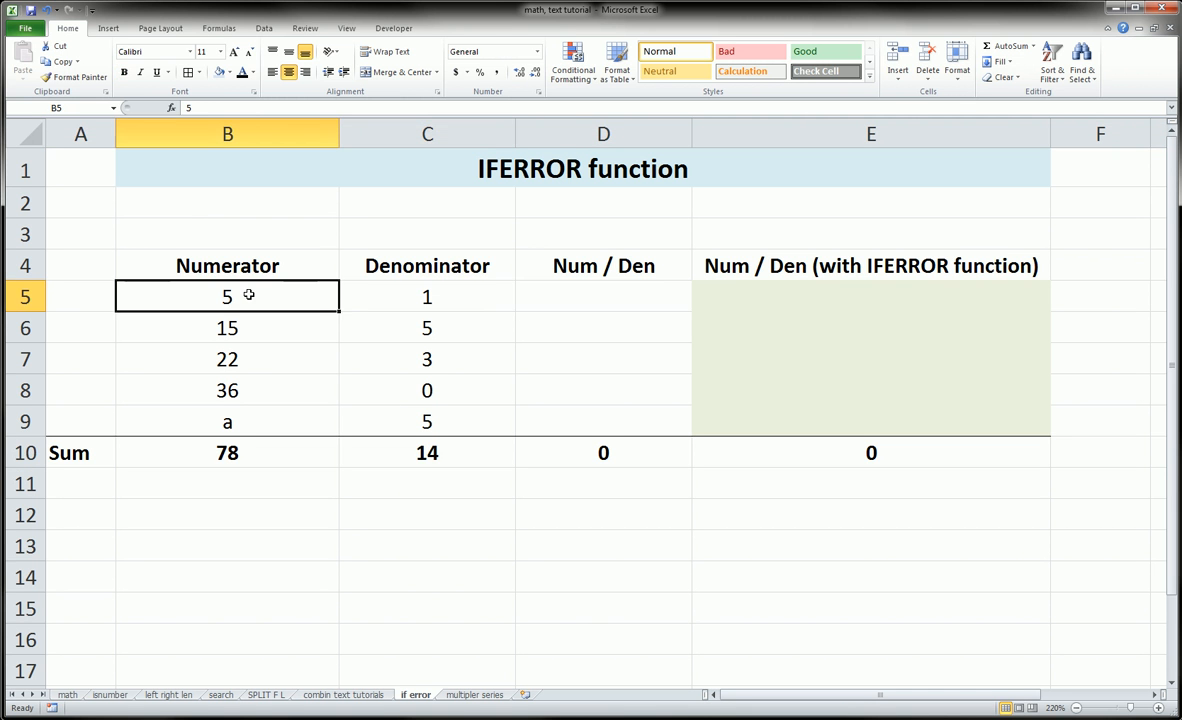
pyautogui.click(603, 295)
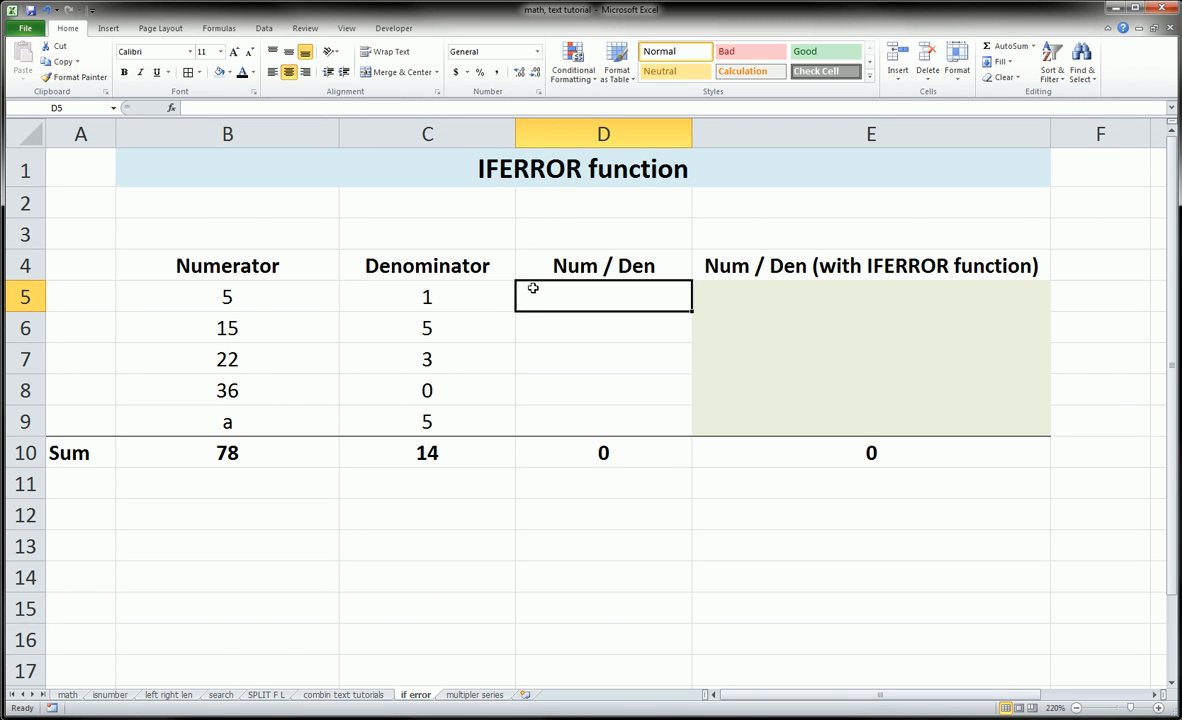
pyautogui.write('=B5')
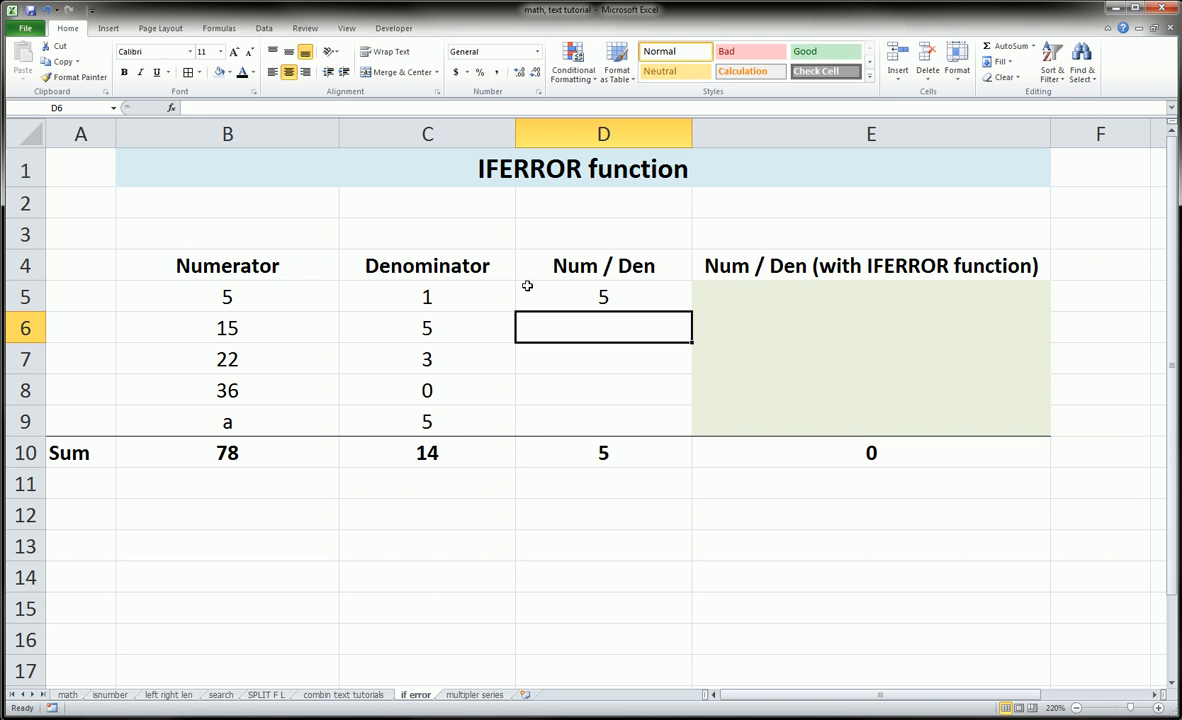
# - Fill the D5 formula down to D9 without formatting, giving #DIV/0! and #VALUE! errors
pyautogui.click(603, 296)
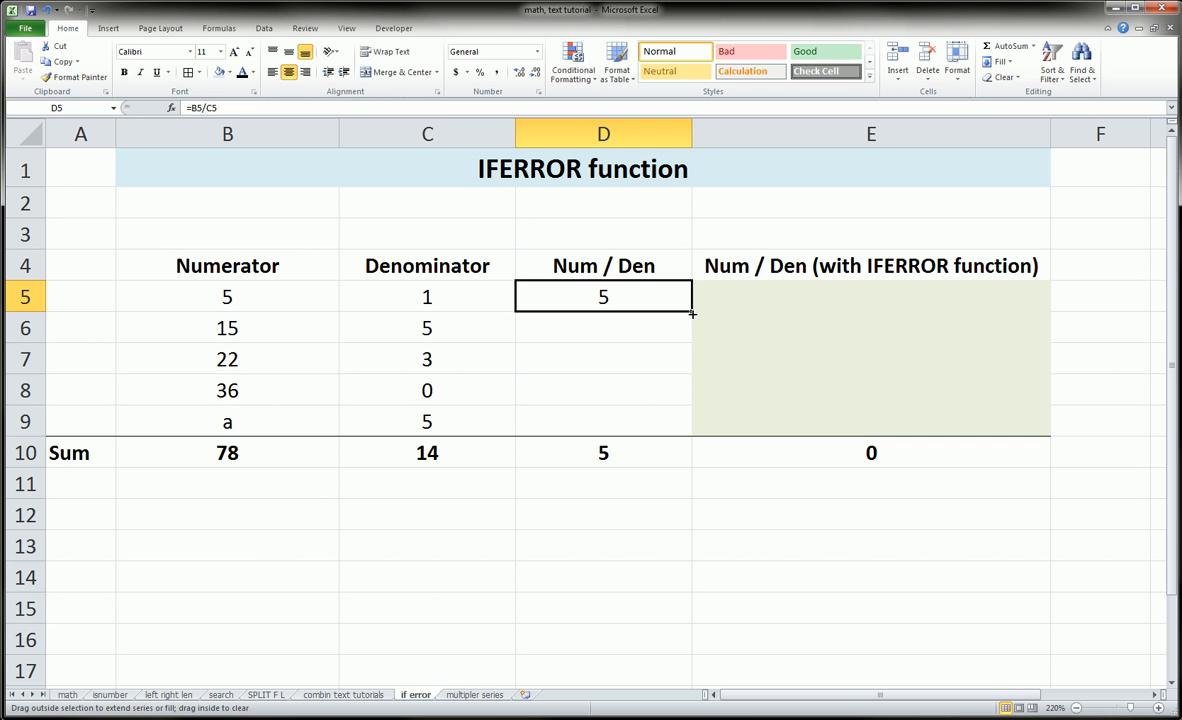
pyautogui.moveTo(690, 312); pyautogui.dragTo(690, 328)
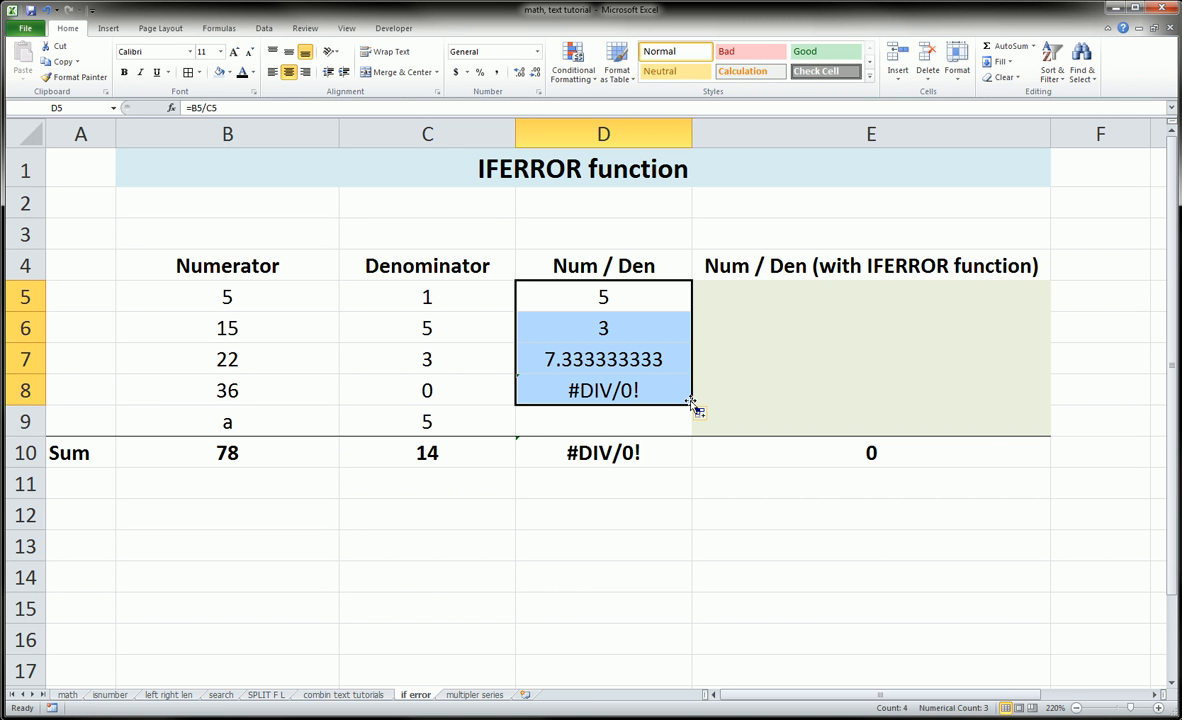
pyautogui.moveTo(677, 388)
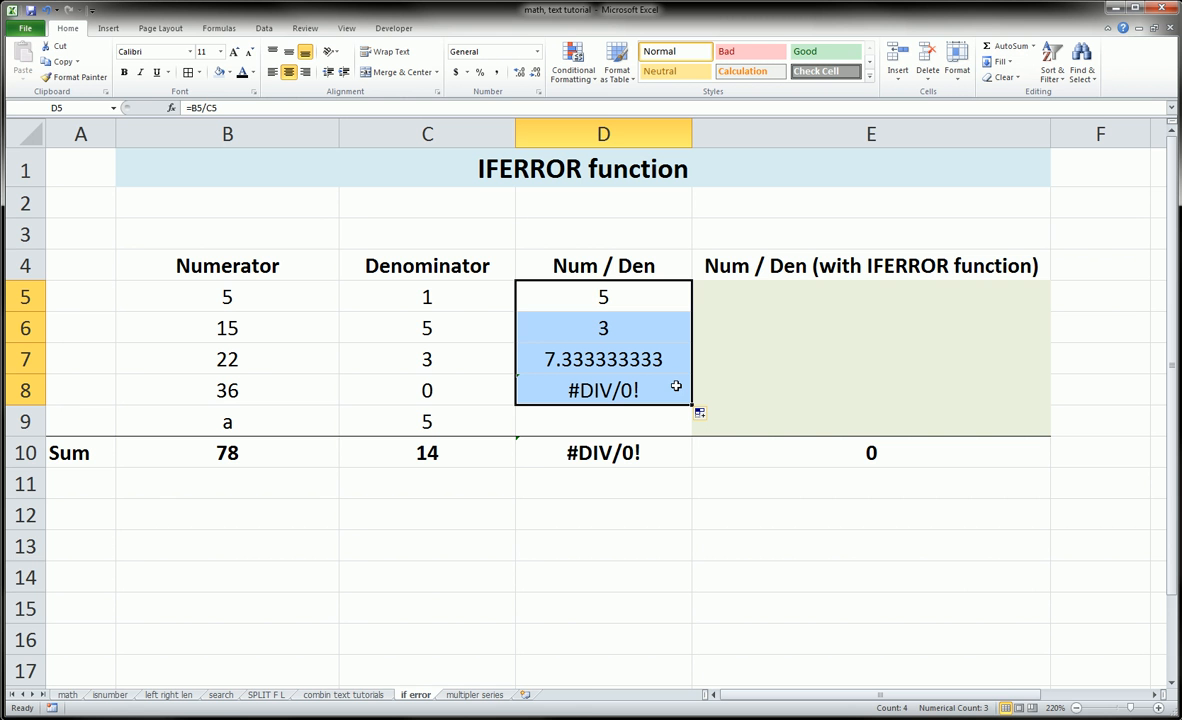
pyautogui.moveTo(701, 401)
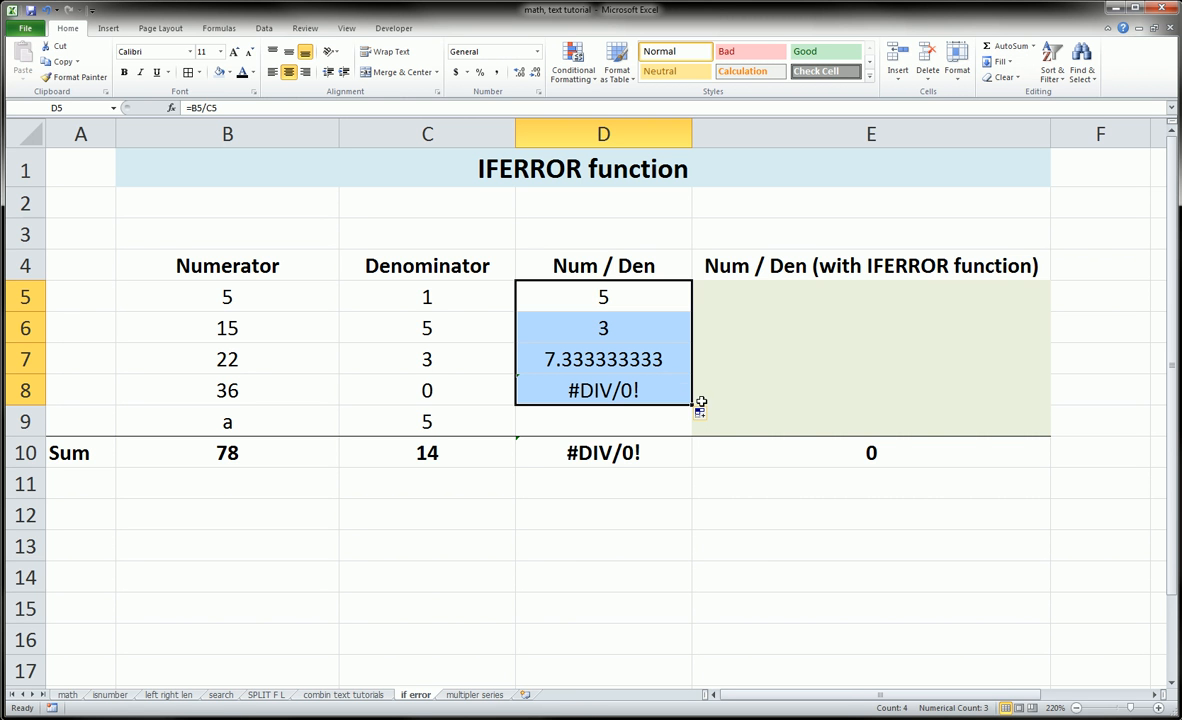
pyautogui.moveTo(688, 400); pyautogui.dragTo(688, 430)
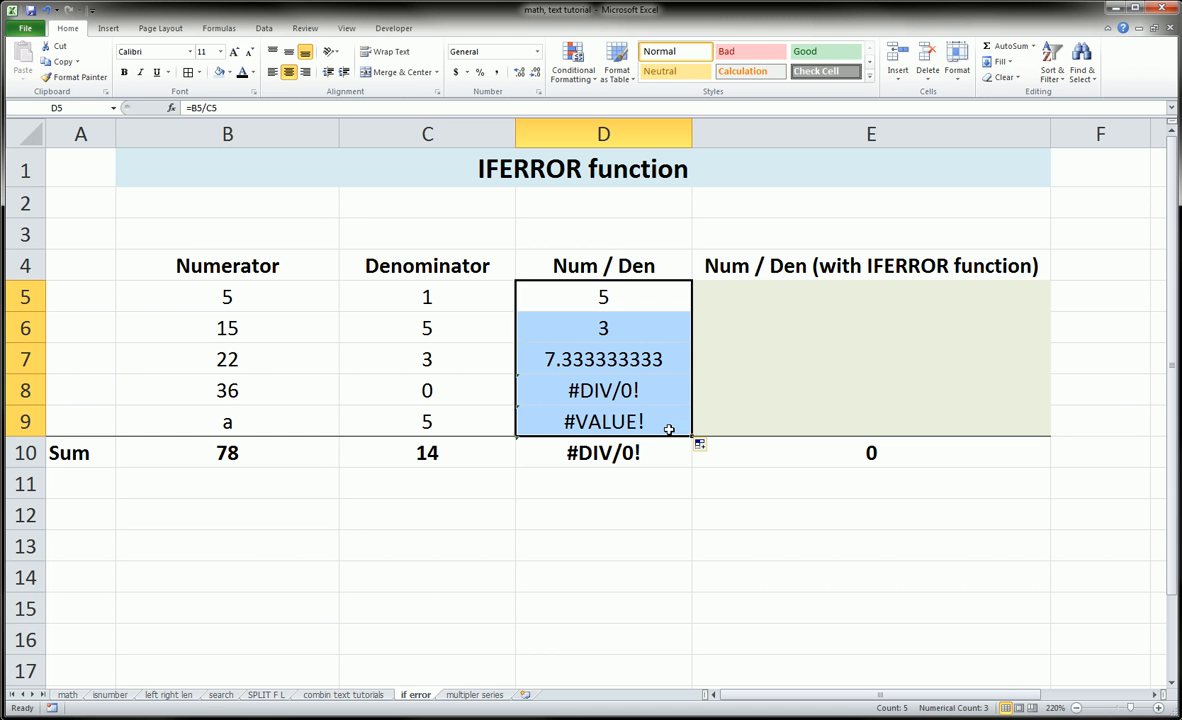
pyautogui.click(603, 483)
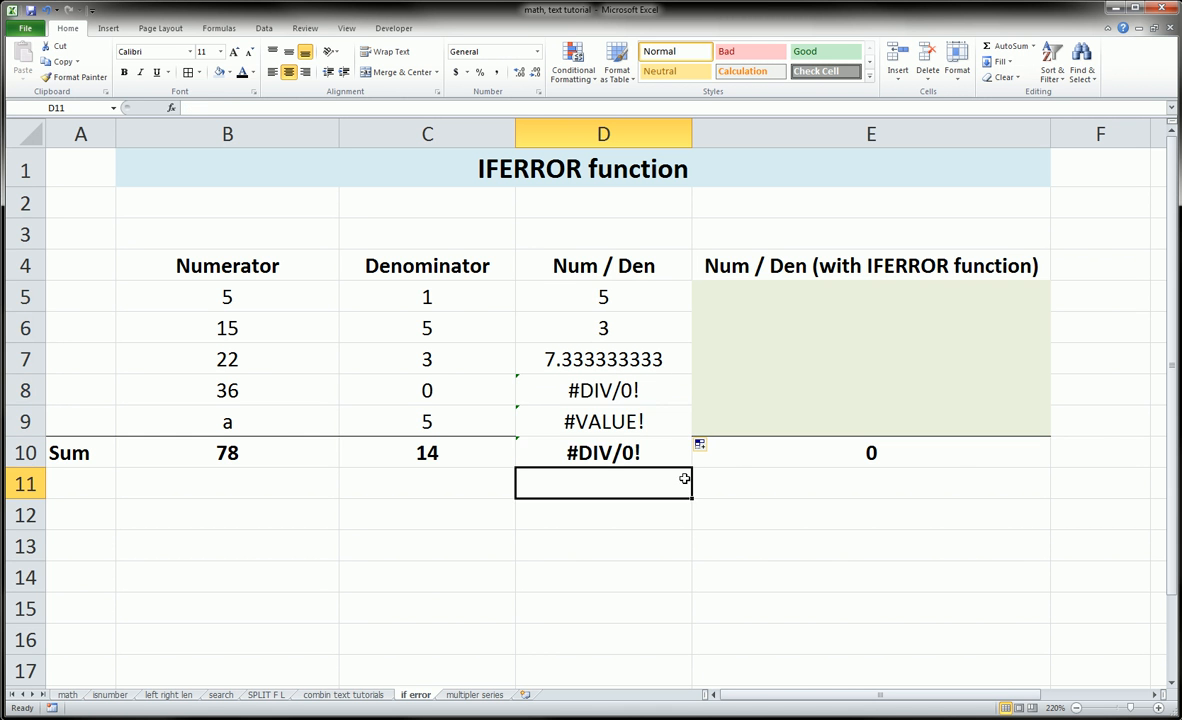
pyautogui.click(703, 444)
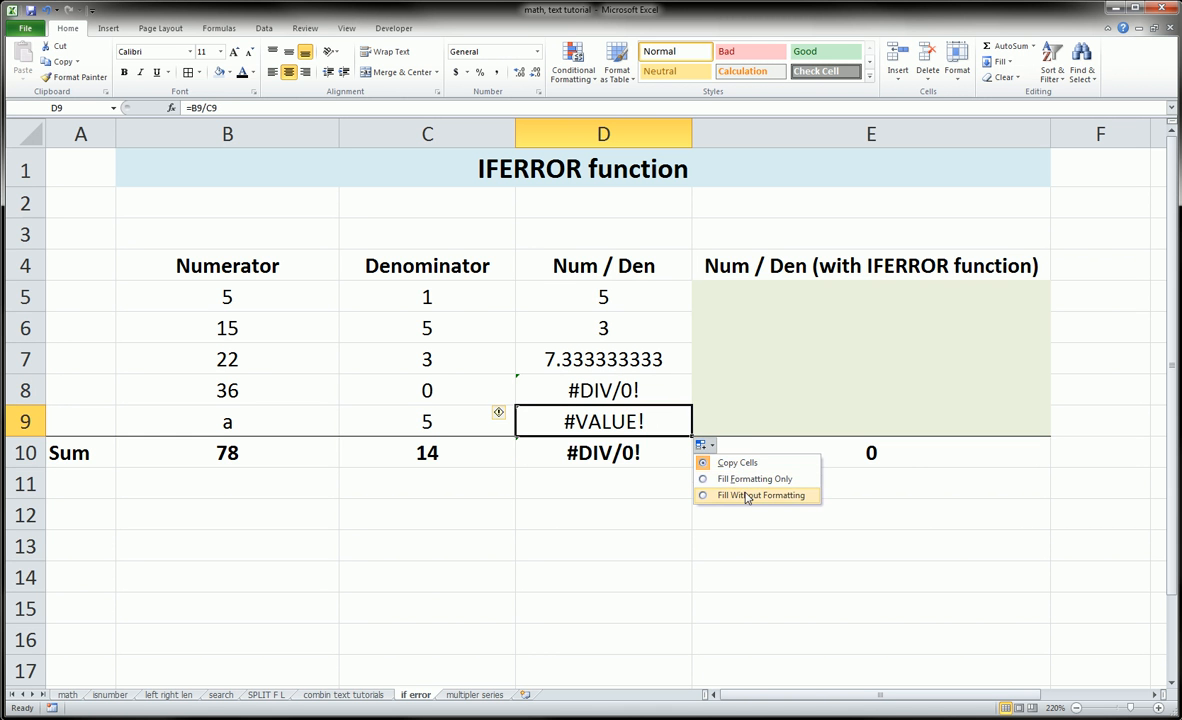
pyautogui.click(761, 495)
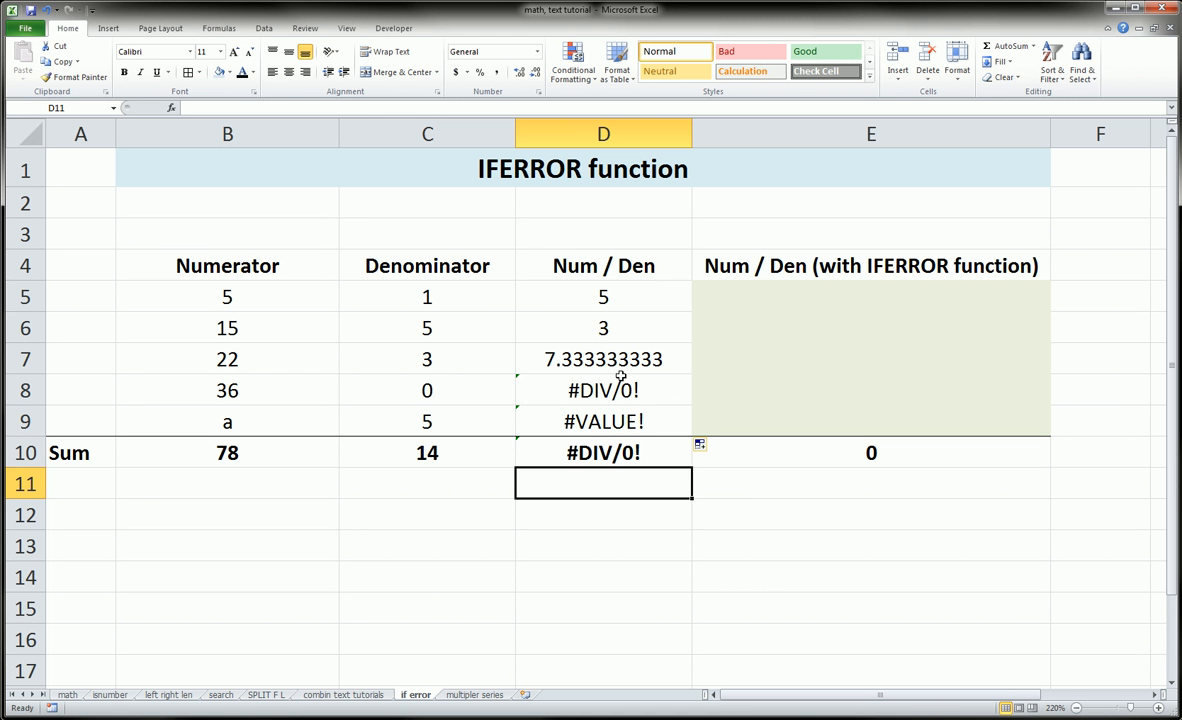
pyautogui.moveTo(603, 296); pyautogui.dragTo(603, 421)
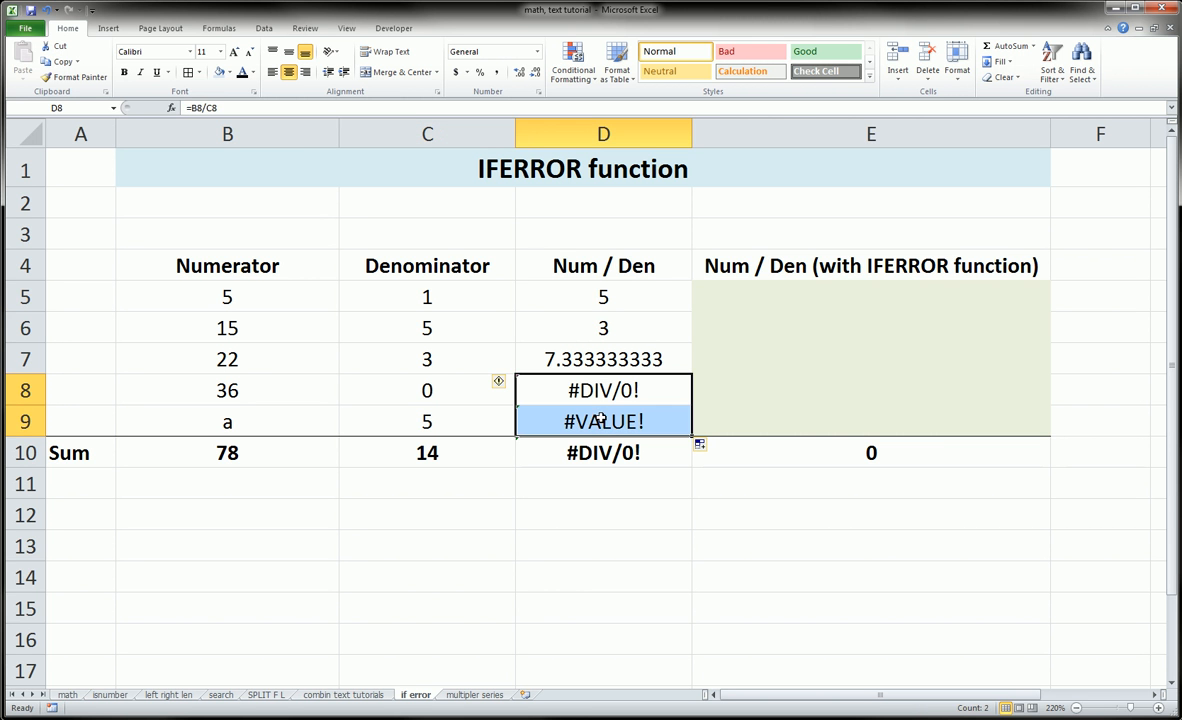
pyautogui.click(603, 390)
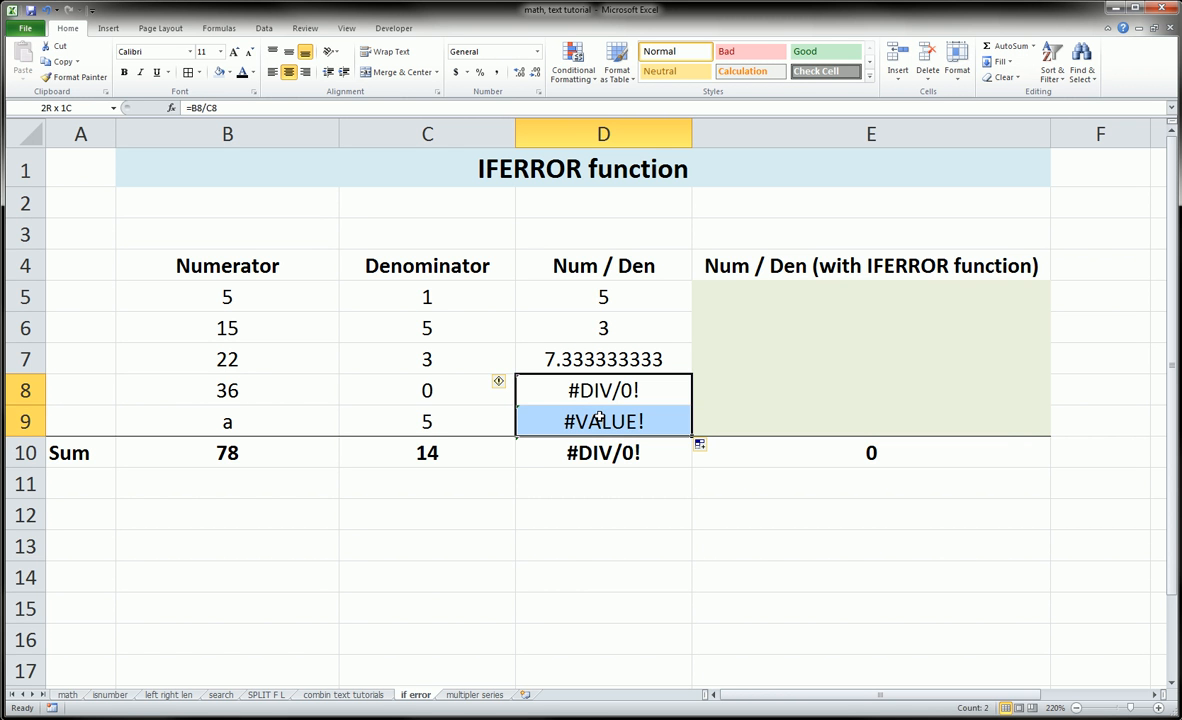
pyautogui.click(603, 452)
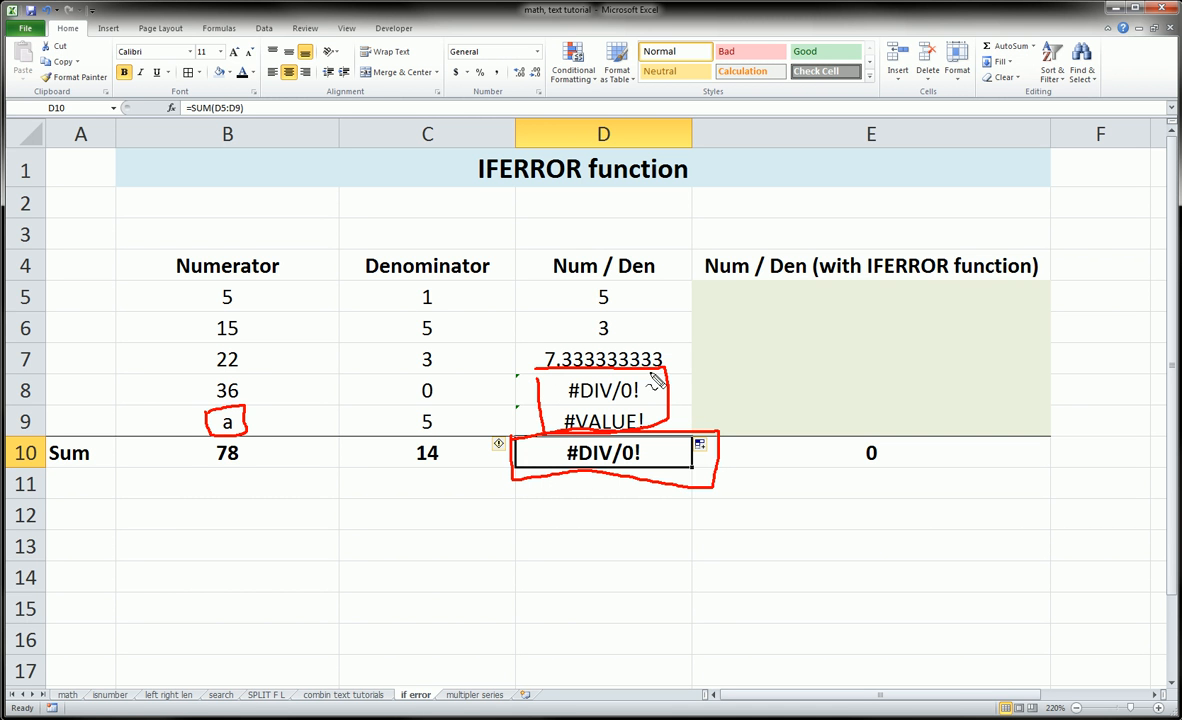
pyautogui.moveTo(583, 460)
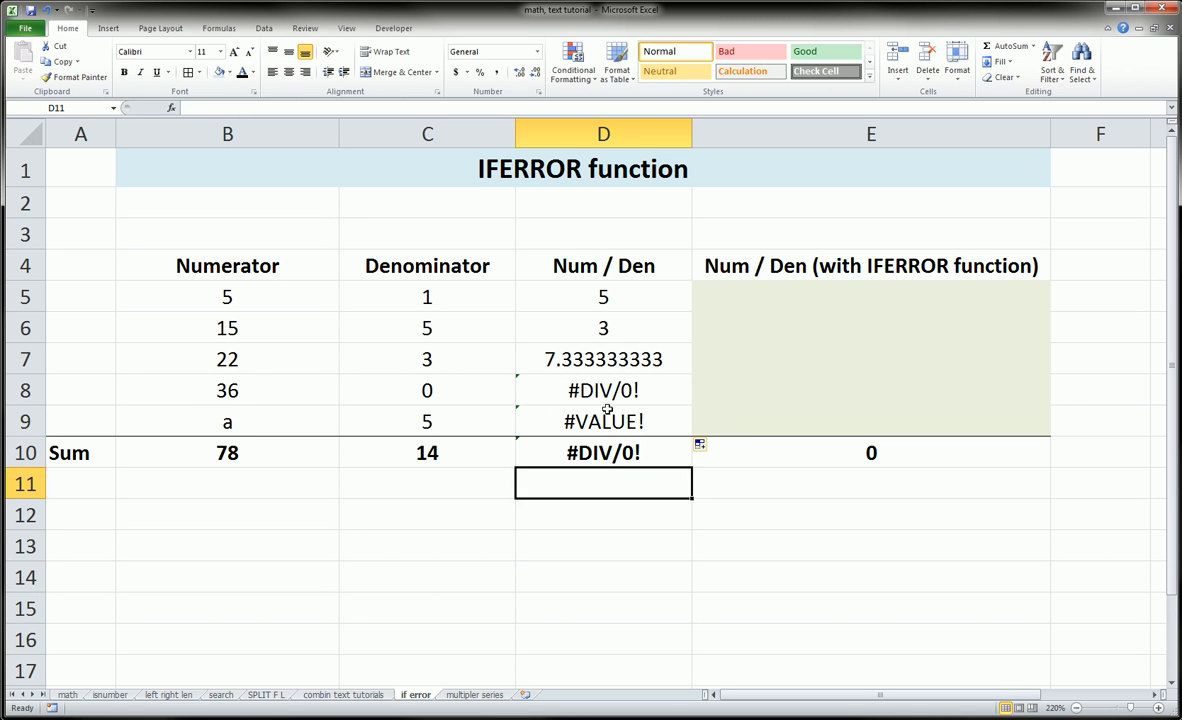
# - Inspect the D5 formula, the text 'a' in B9, the error cells and the D10 total
pyautogui.click(603, 296)
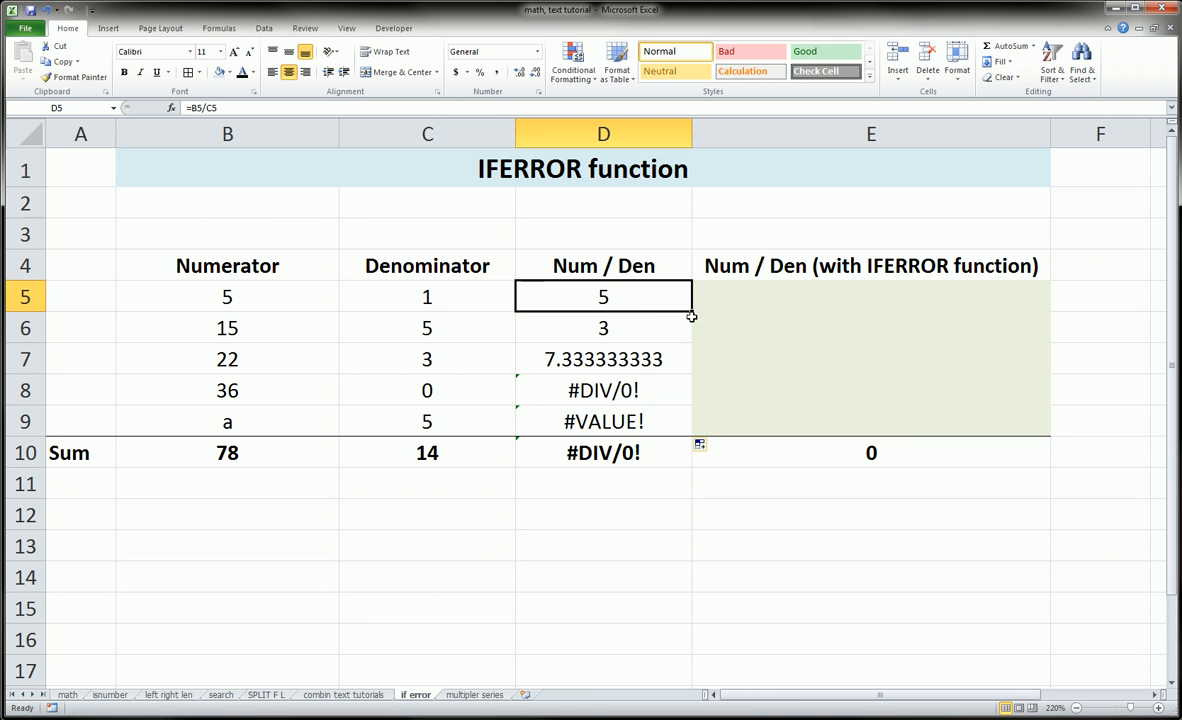
pyautogui.moveTo(603, 296); pyautogui.dragTo(603, 421)
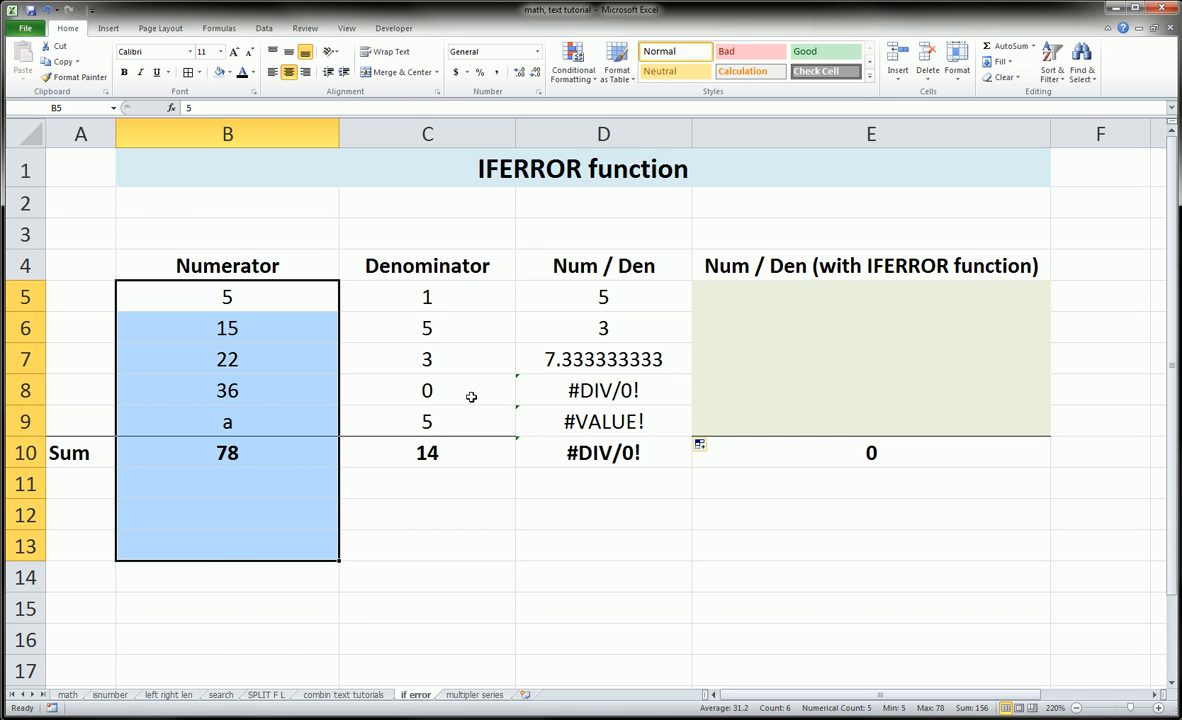
pyautogui.click(227, 421)
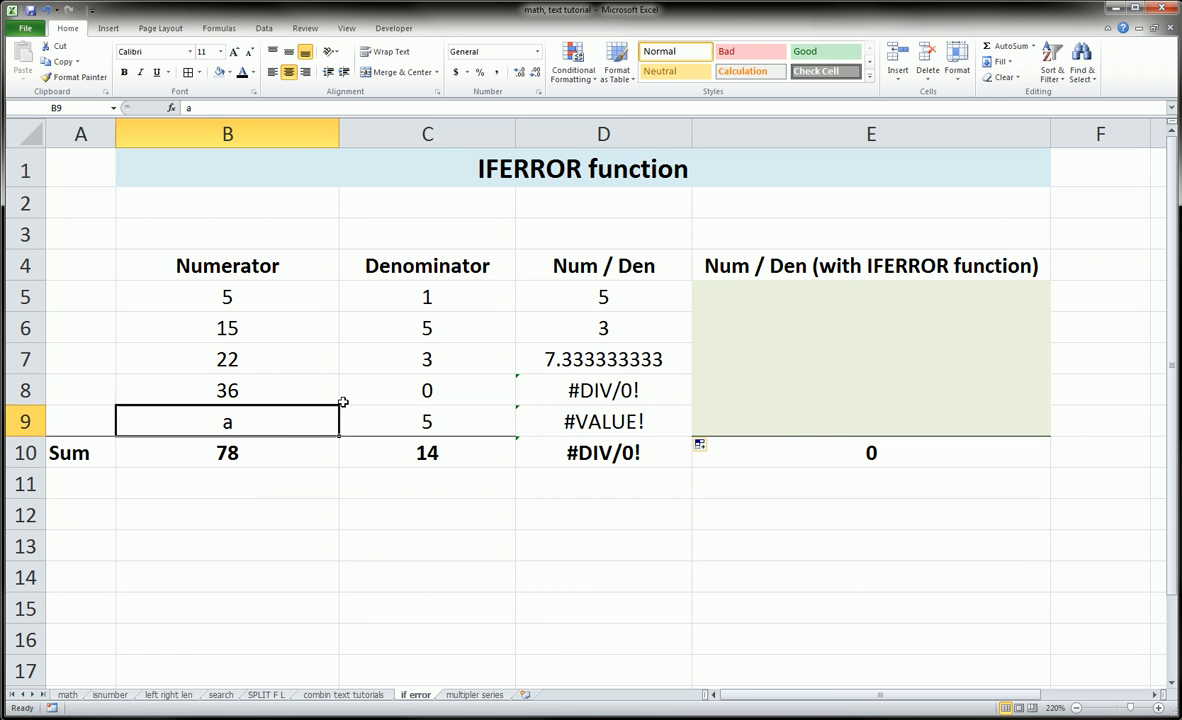
pyautogui.click(603, 390)
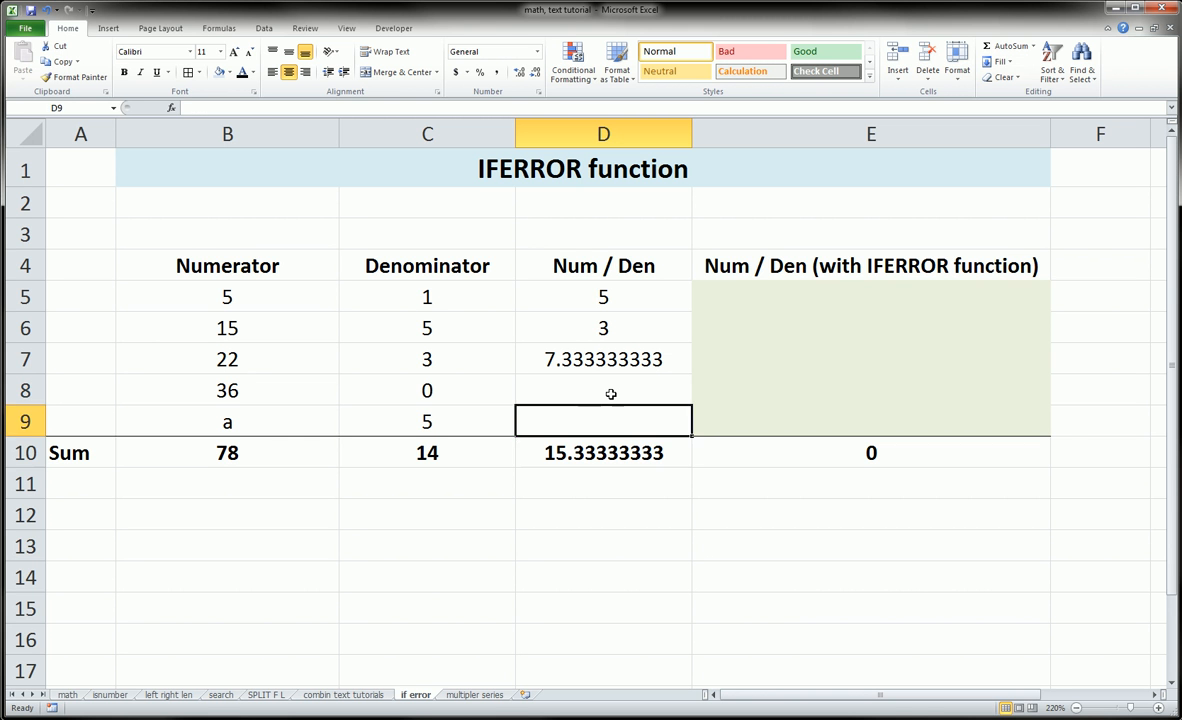
pyautogui.click(603, 453)
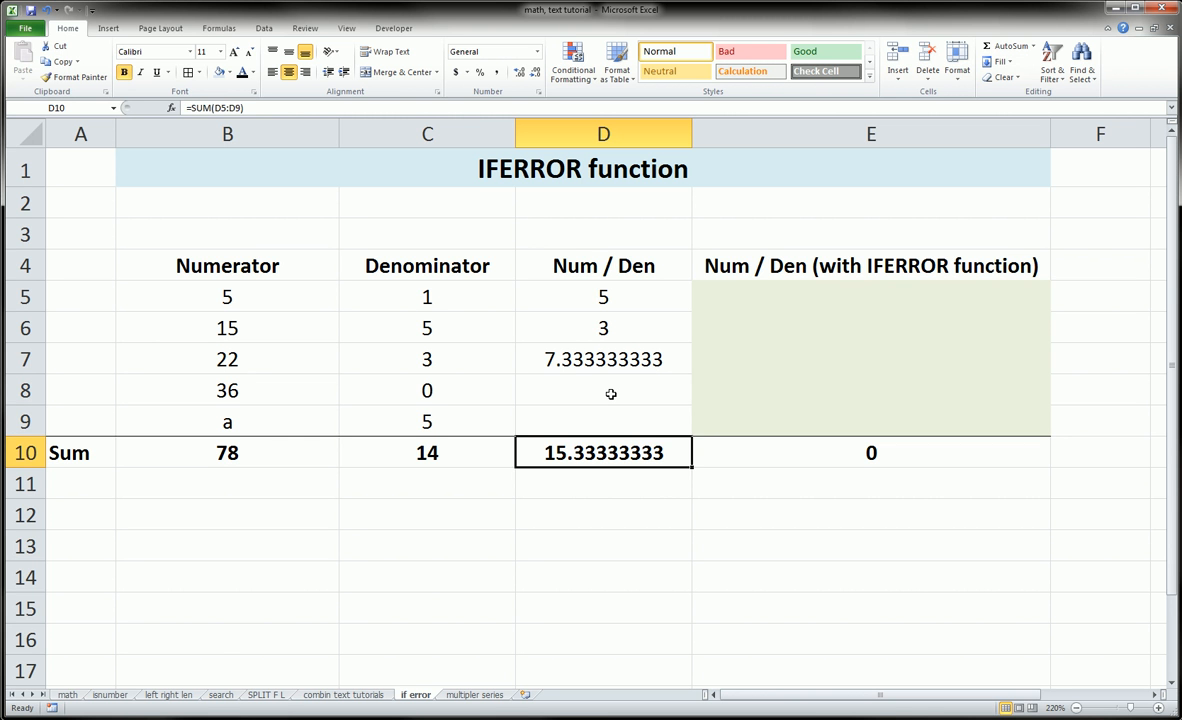
pyautogui.click(603, 390)
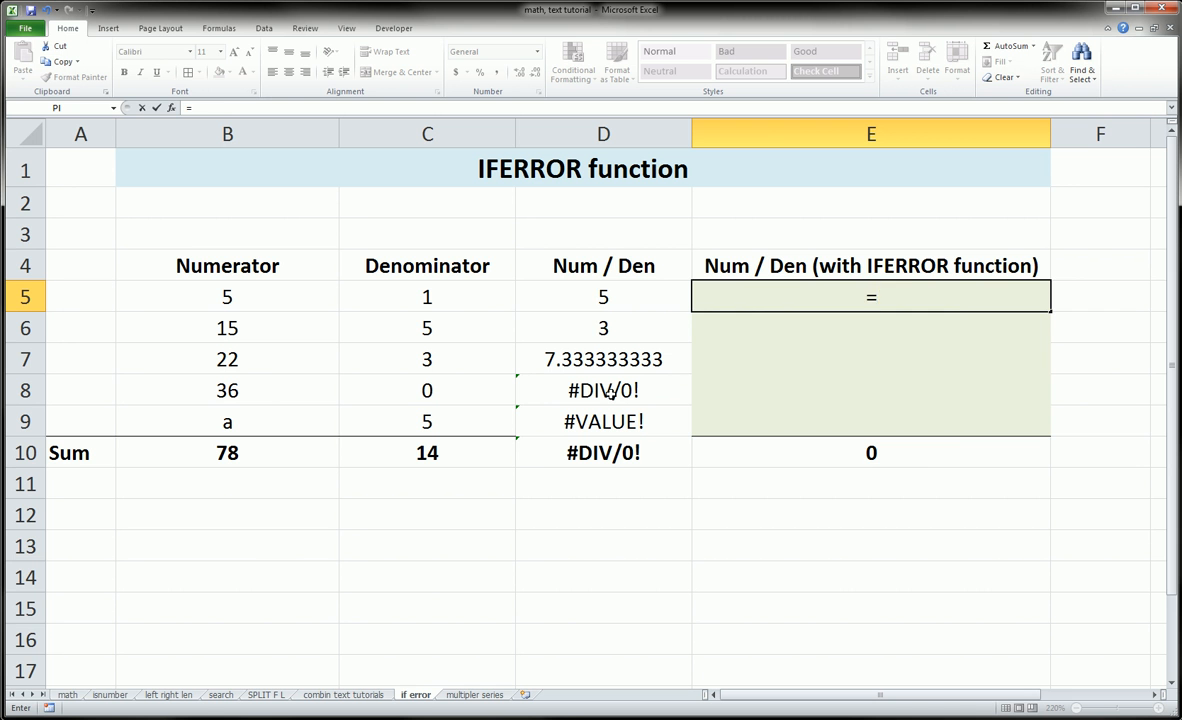
# - Enter =IFERROR(B5/C5,"") in E5 so it returns 5 and the total reads 5
pyautogui.write('=iferro')
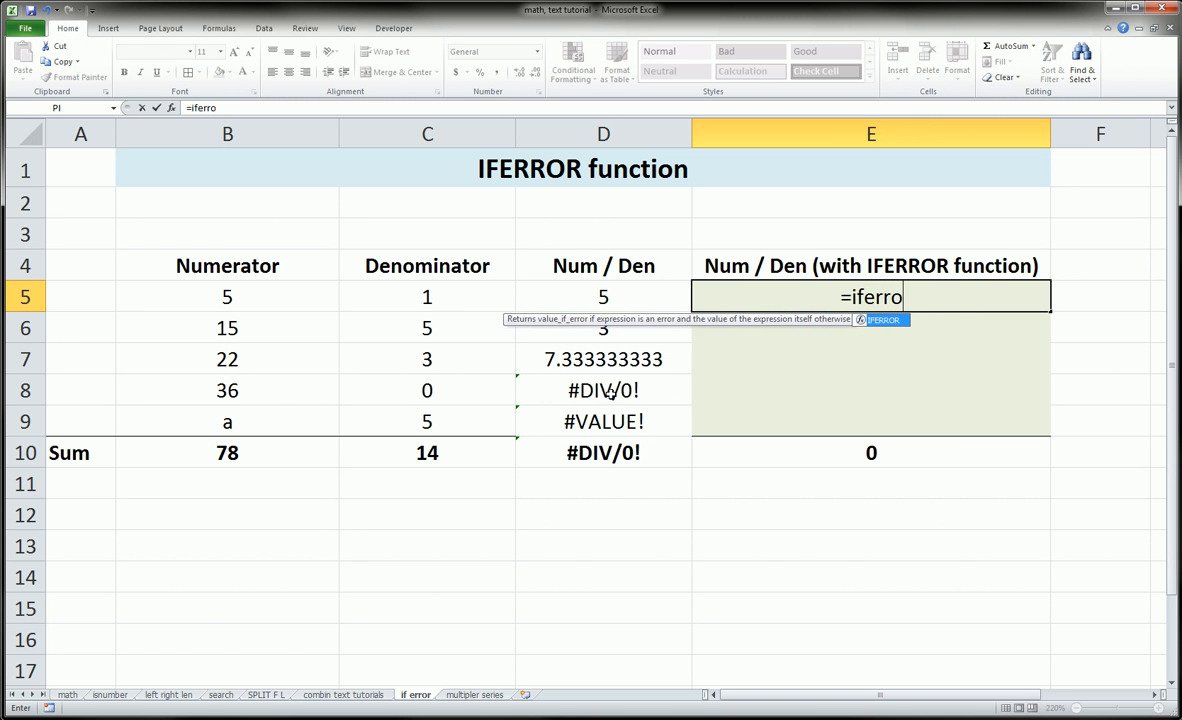
pyautogui.write('r(')
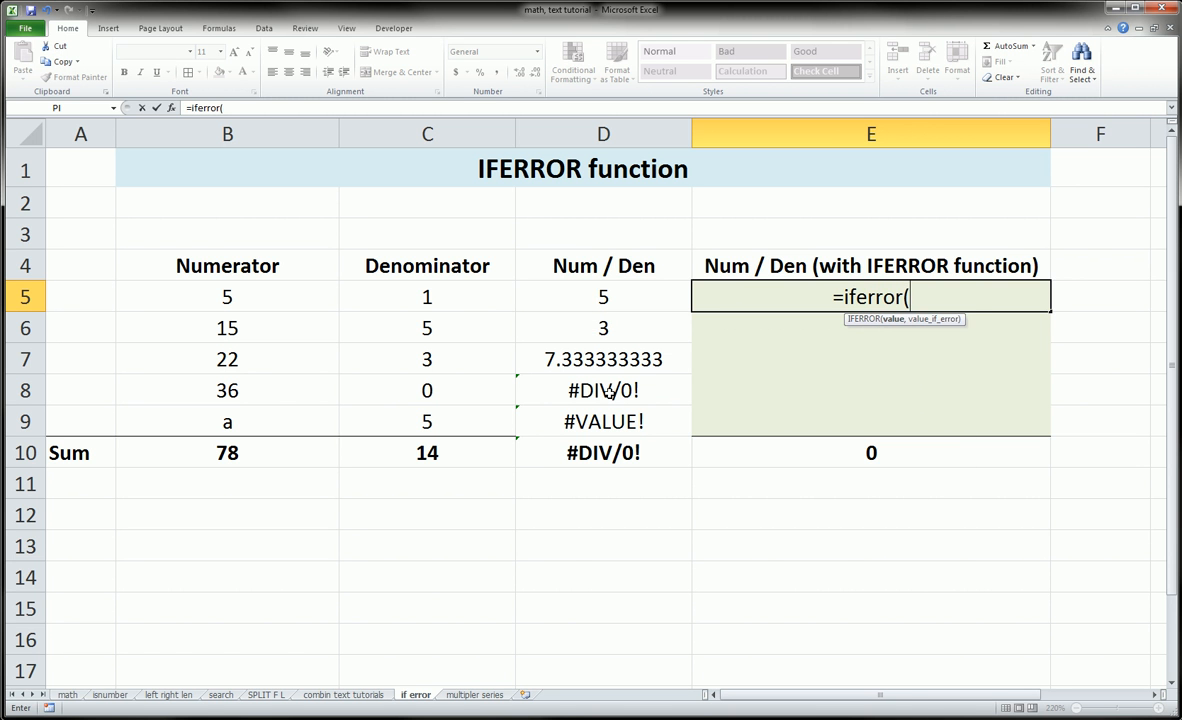
pyautogui.click(227, 296)
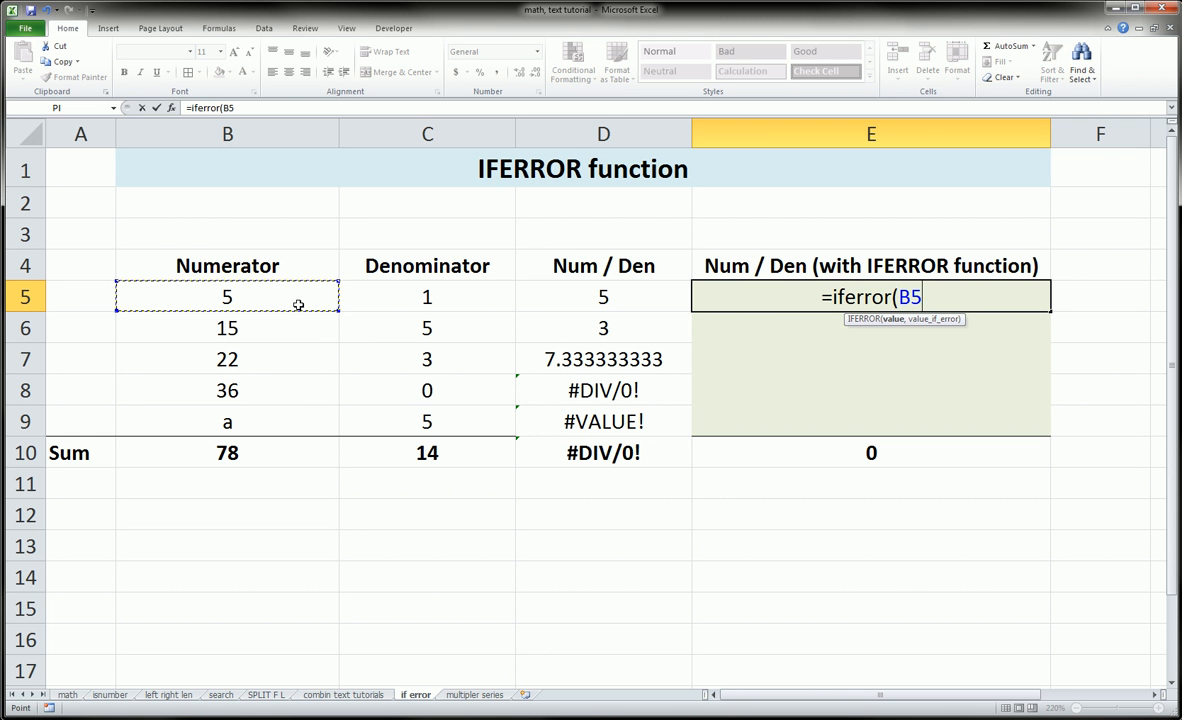
pyautogui.moveTo(380, 298)
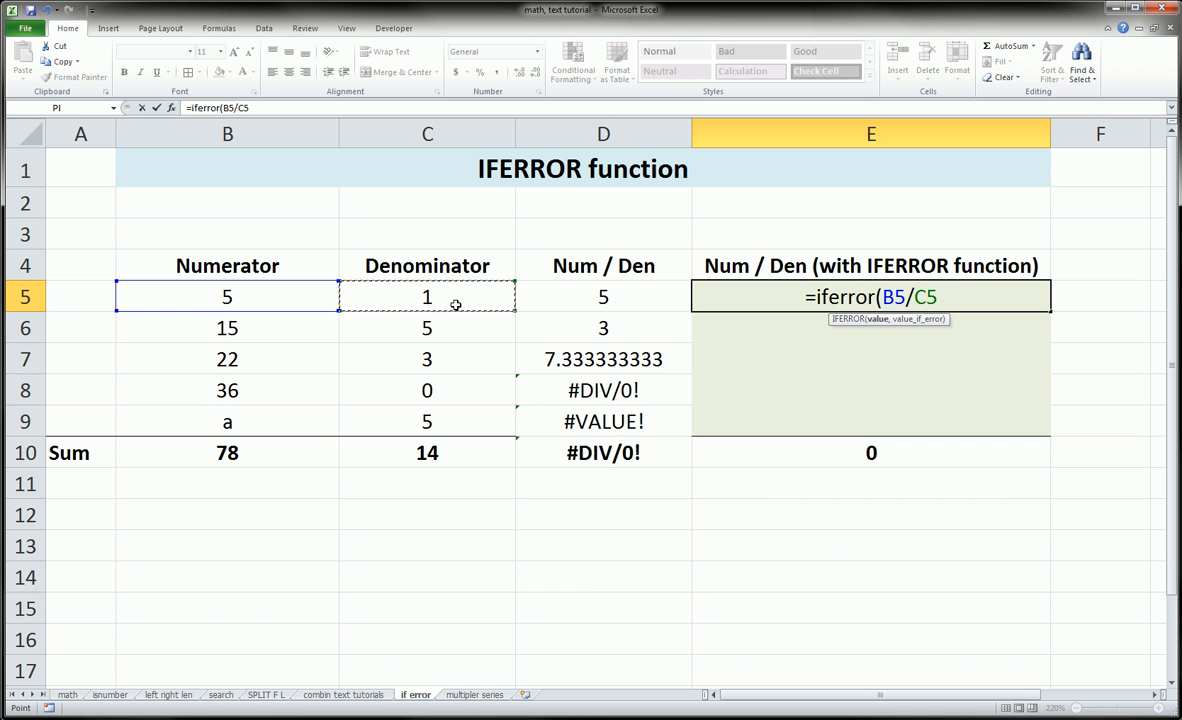
pyautogui.write(',')
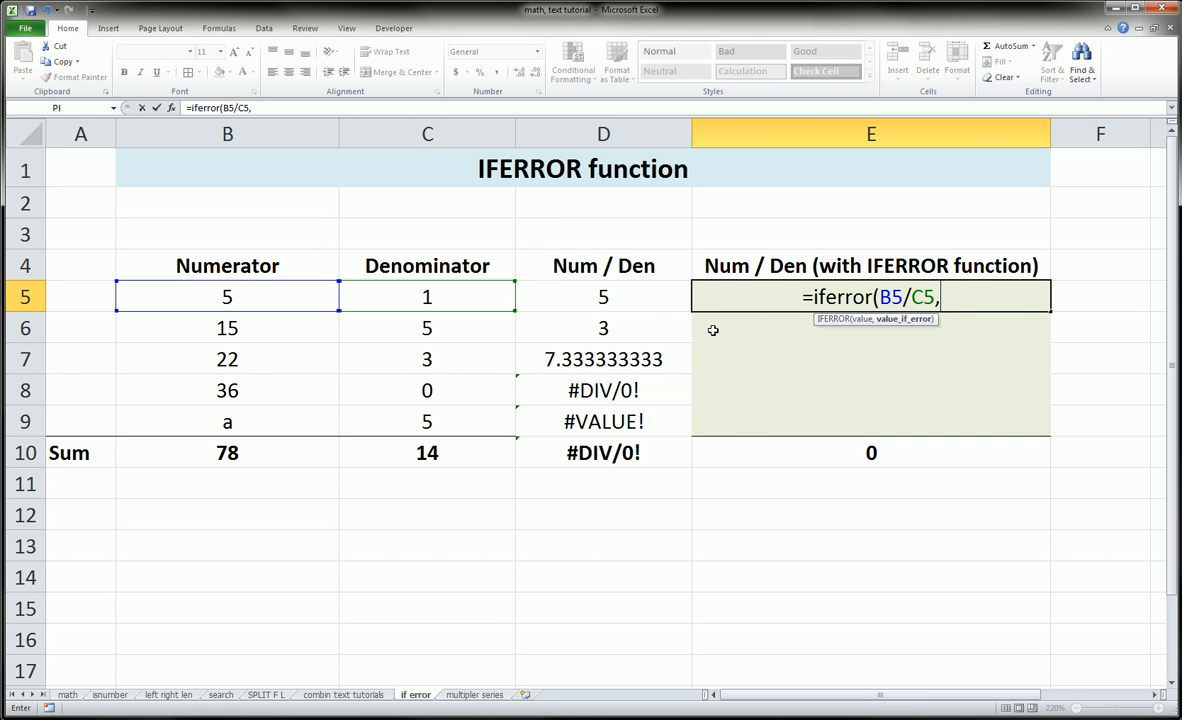
pyautogui.write('""')
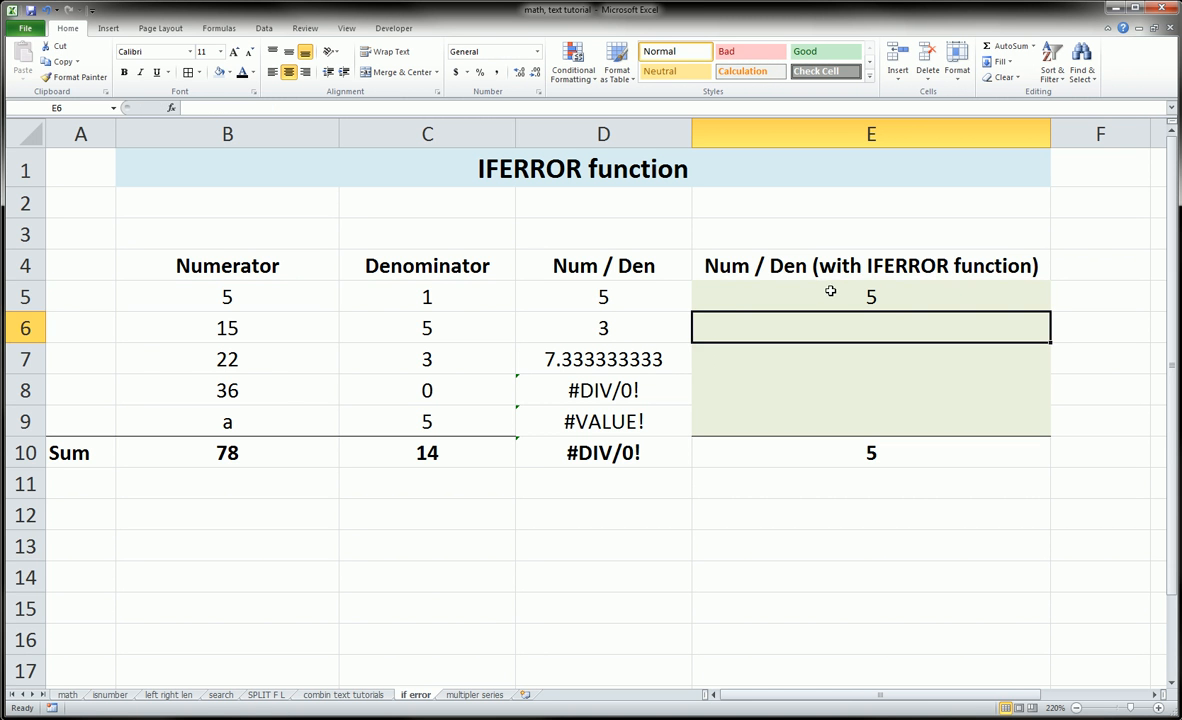
# - Fill the E5 IFERROR formula down to E9 and check =SUM(E5:E9) shows 15.33333333
pyautogui.click(870, 296)
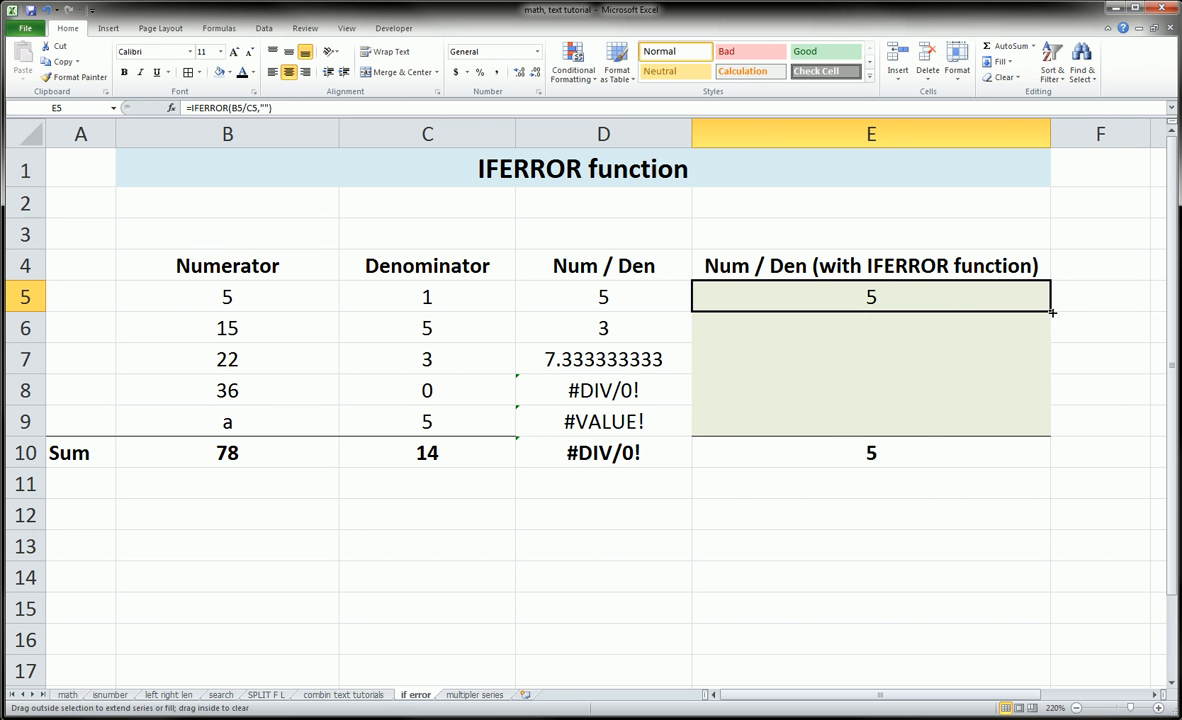
pyautogui.moveTo(1050, 296); pyautogui.dragTo(1050, 359)
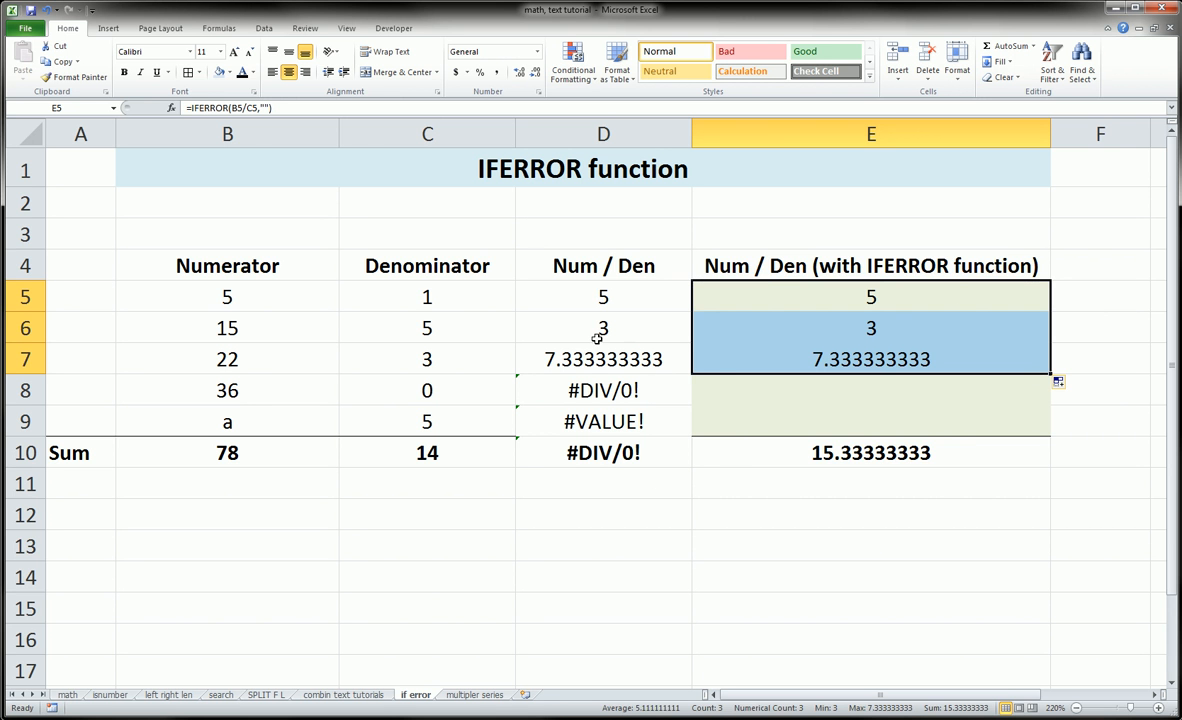
pyautogui.moveTo(804, 336)
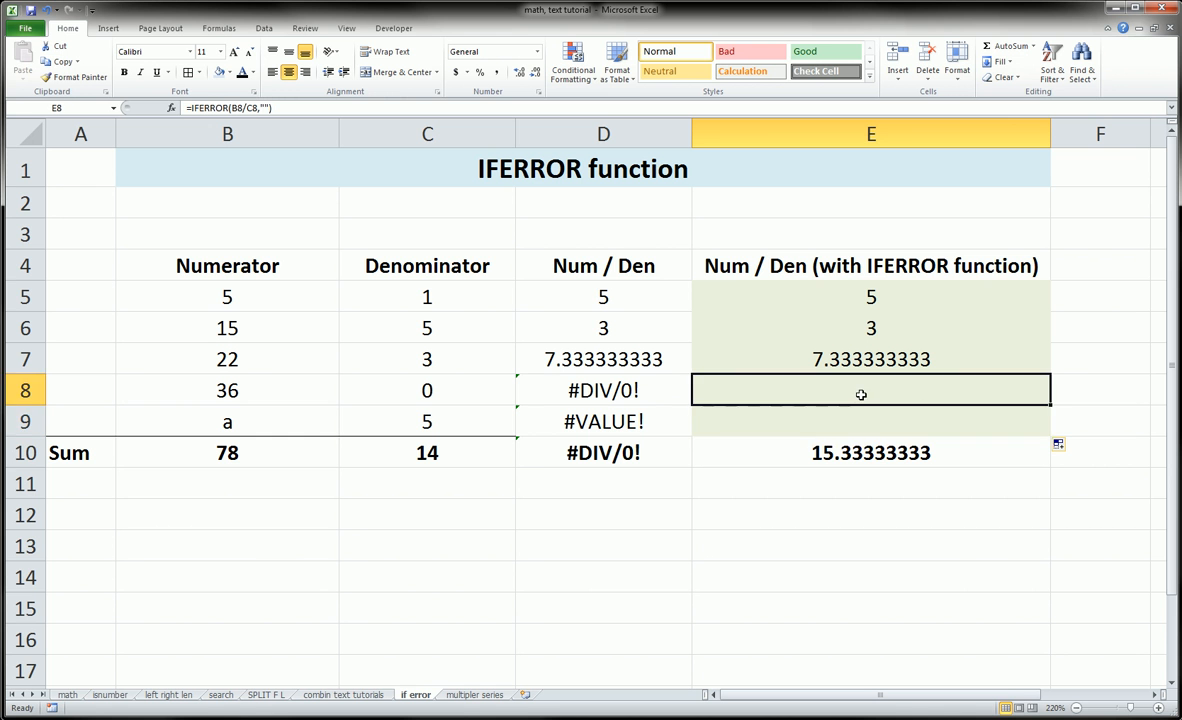
pyautogui.moveTo(841, 383)
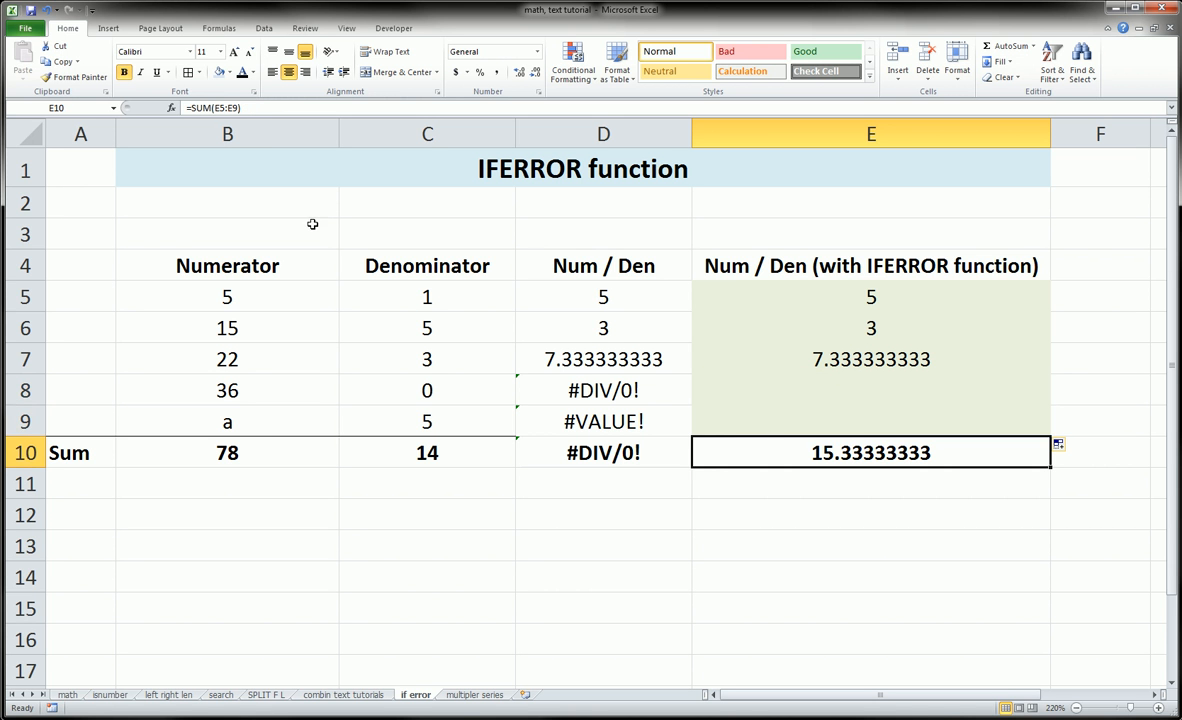
pyautogui.doubleClick(869, 452)
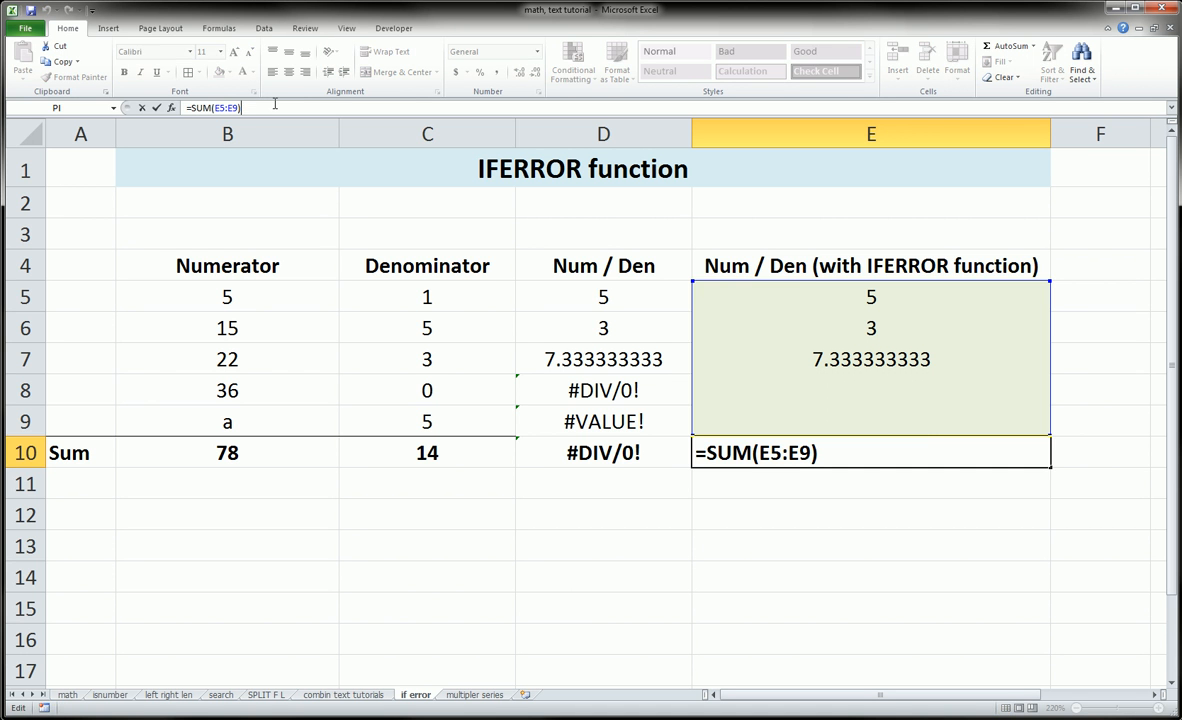